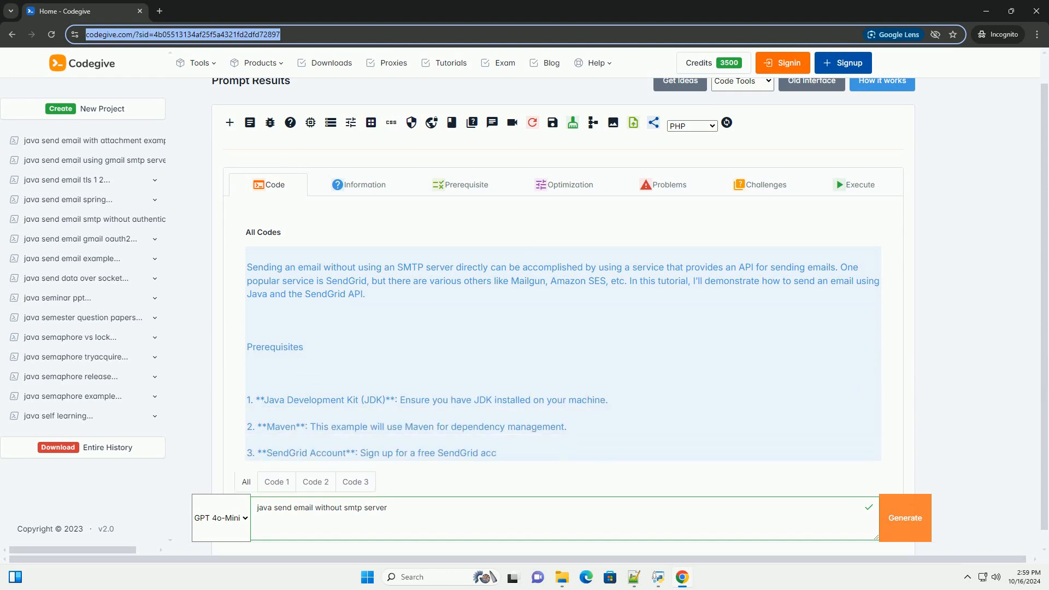
{"action": "scroll", "scroll_direction": "down", "scroll_amount": 3}
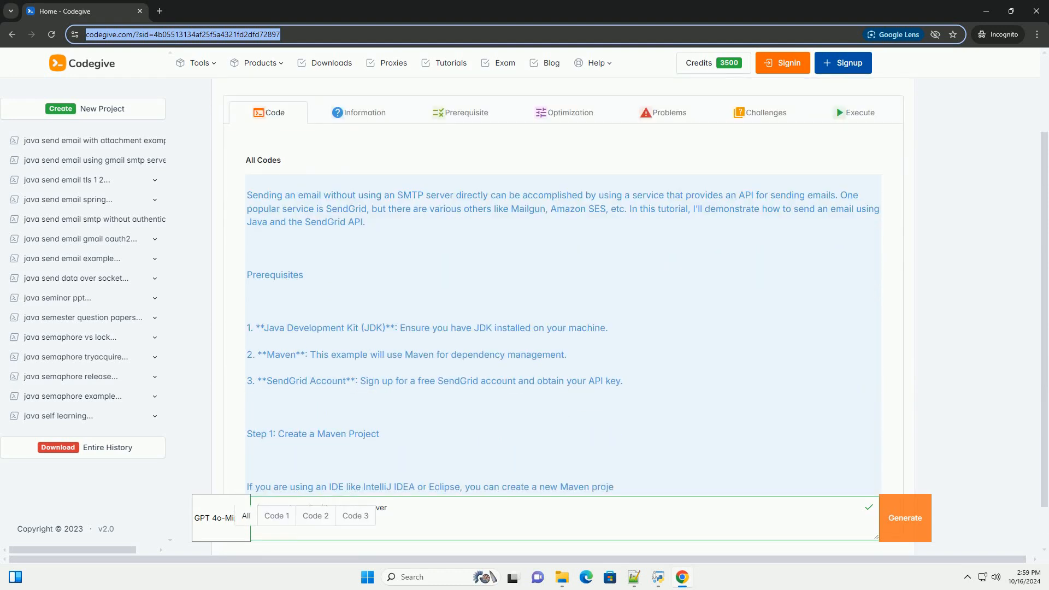
{"action": "scroll", "scroll_direction": "down", "scroll_amount": 3}
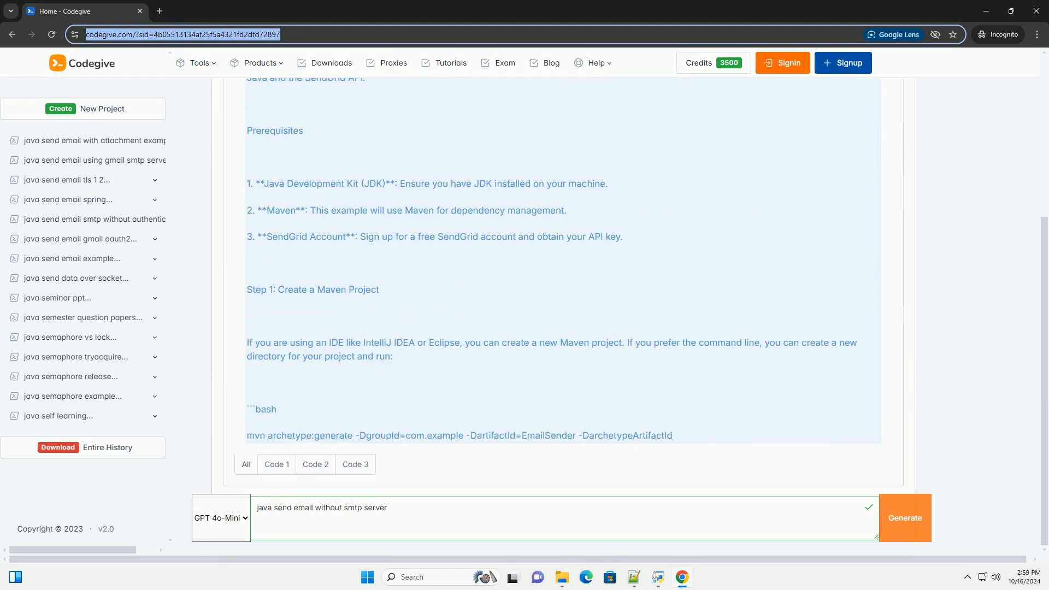
{"action": "scroll", "scroll_direction": "down", "scroll_amount": 3}
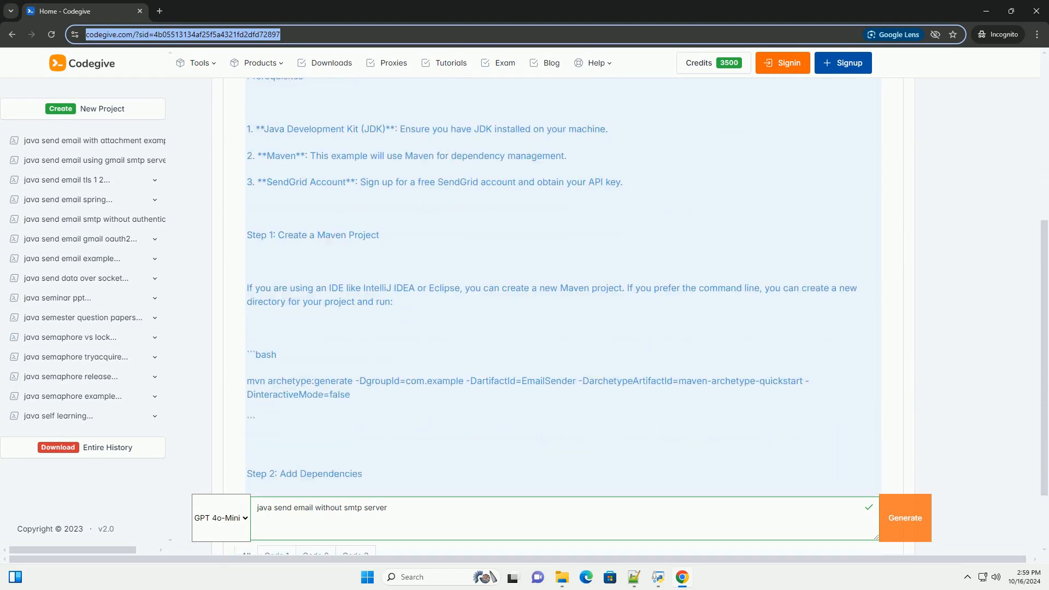
{"action": "scroll", "scroll_direction": "down", "scroll_amount": 3}
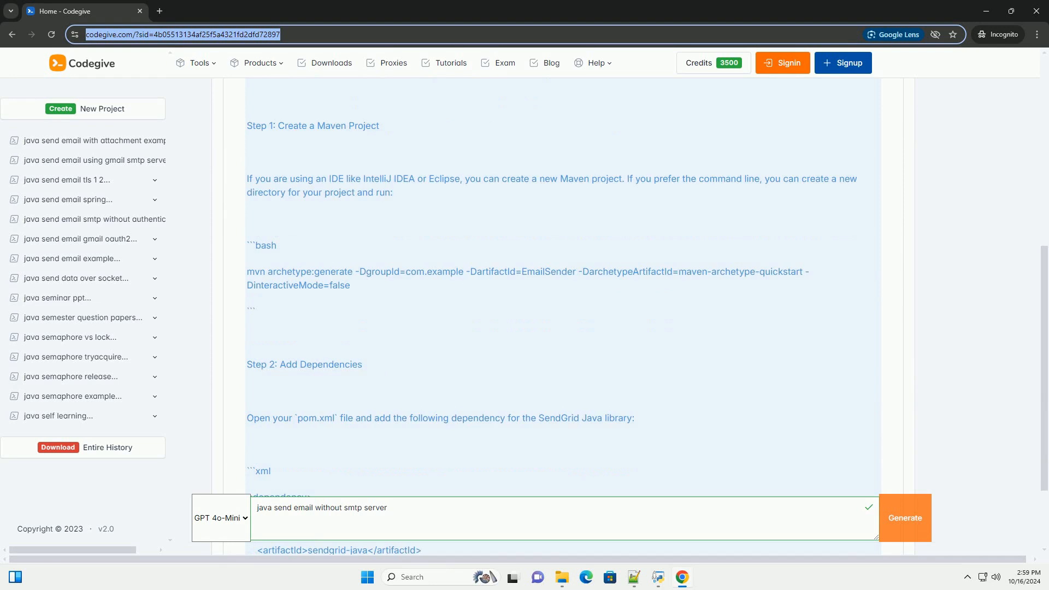
{"action": "scroll", "scroll_direction": "down", "scroll_amount": 3}
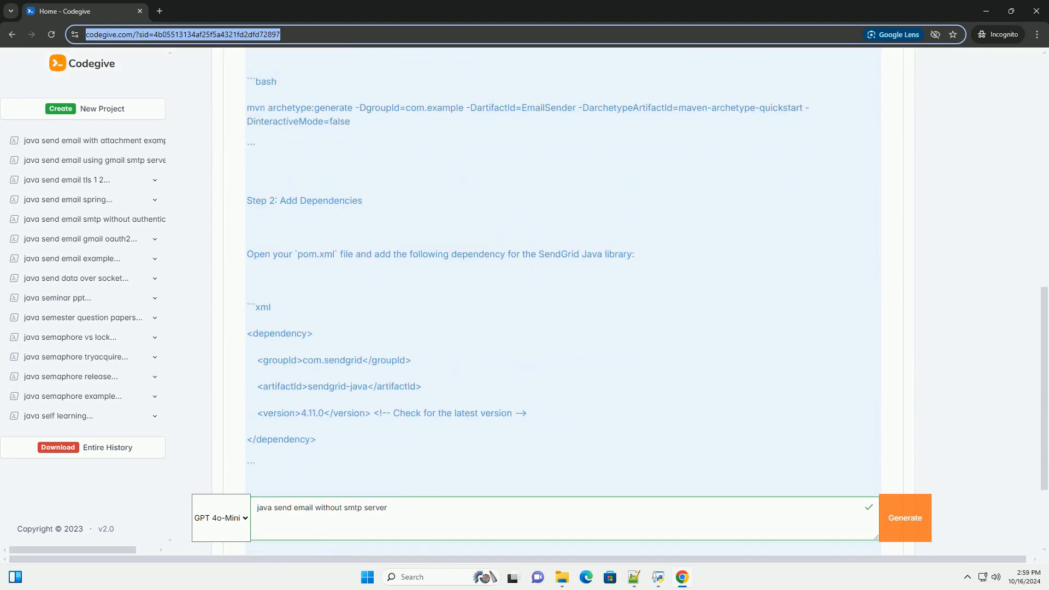
{"action": "scroll", "scroll_direction": "down", "scroll_amount": 3}
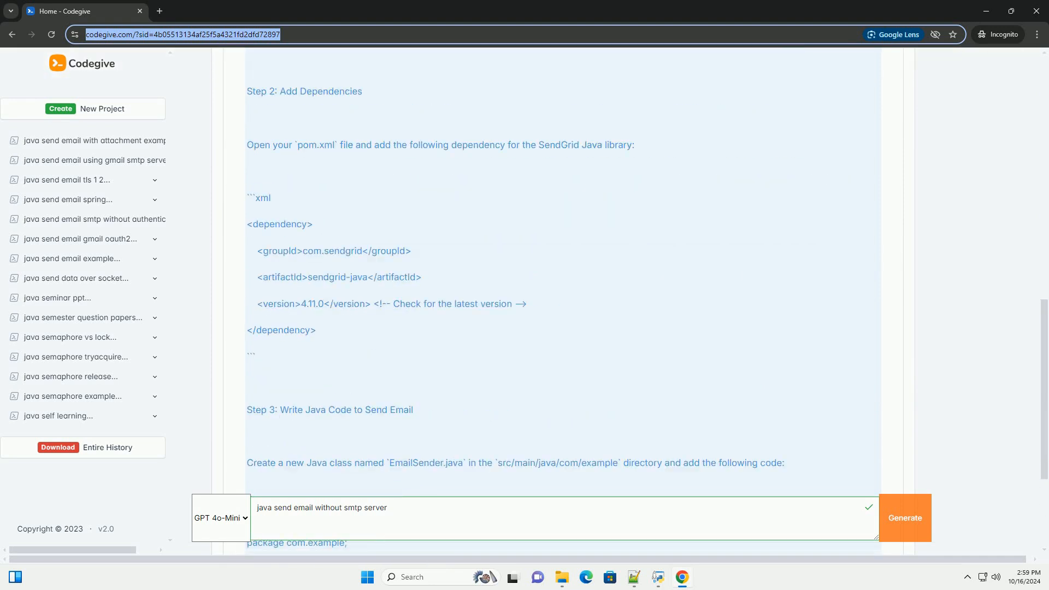
{"action": "scroll", "scroll_direction": "down", "scroll_amount": 3}
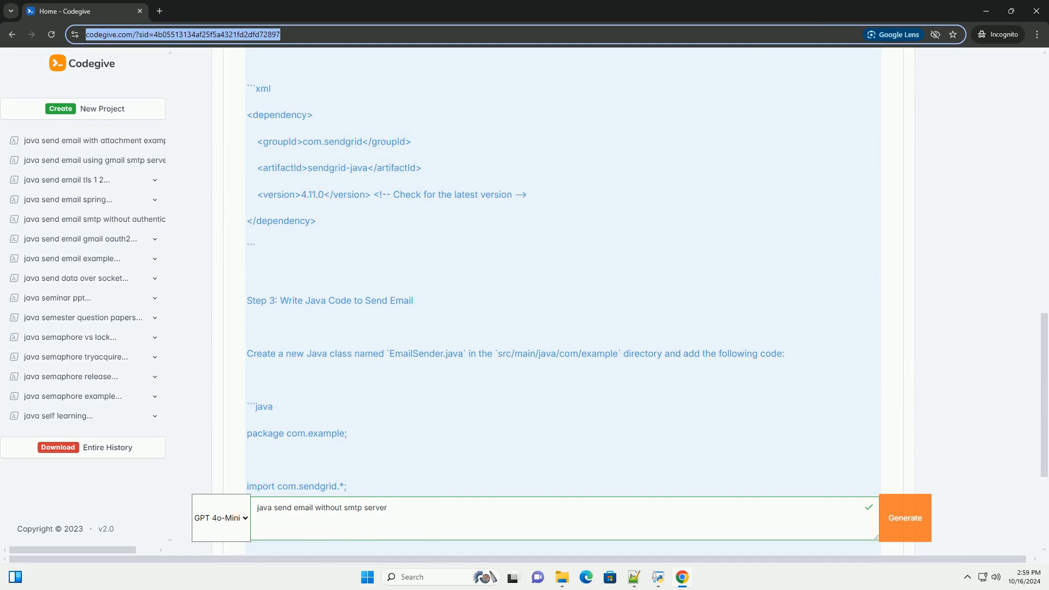
{"action": "scroll", "scroll_direction": "down", "scroll_amount": 3}
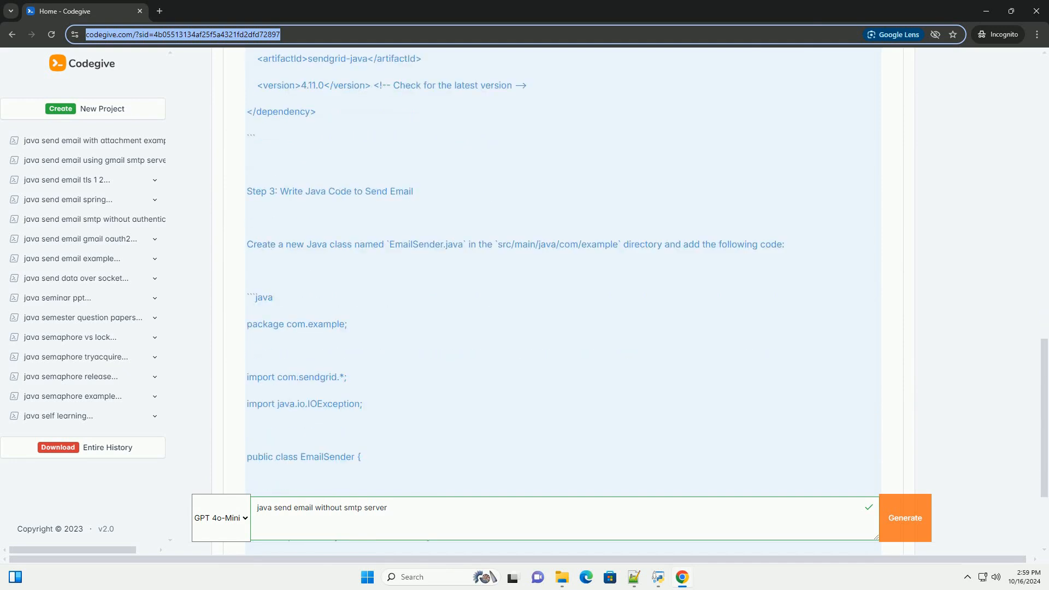
{"action": "scroll", "scroll_direction": "down", "scroll_amount": 3}
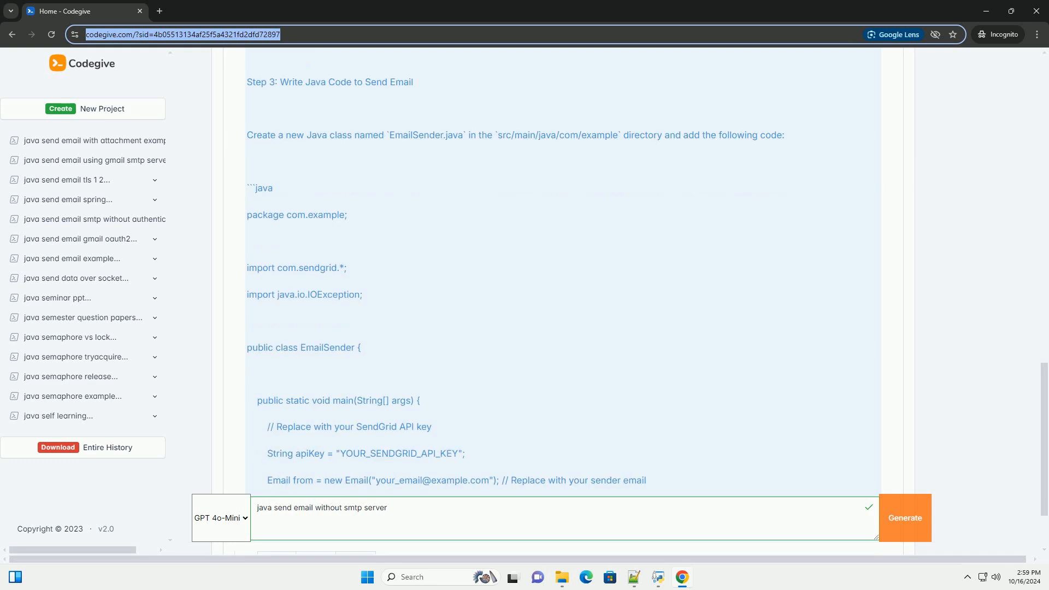
{"action": "scroll", "scroll_direction": "down", "scroll_amount": 3}
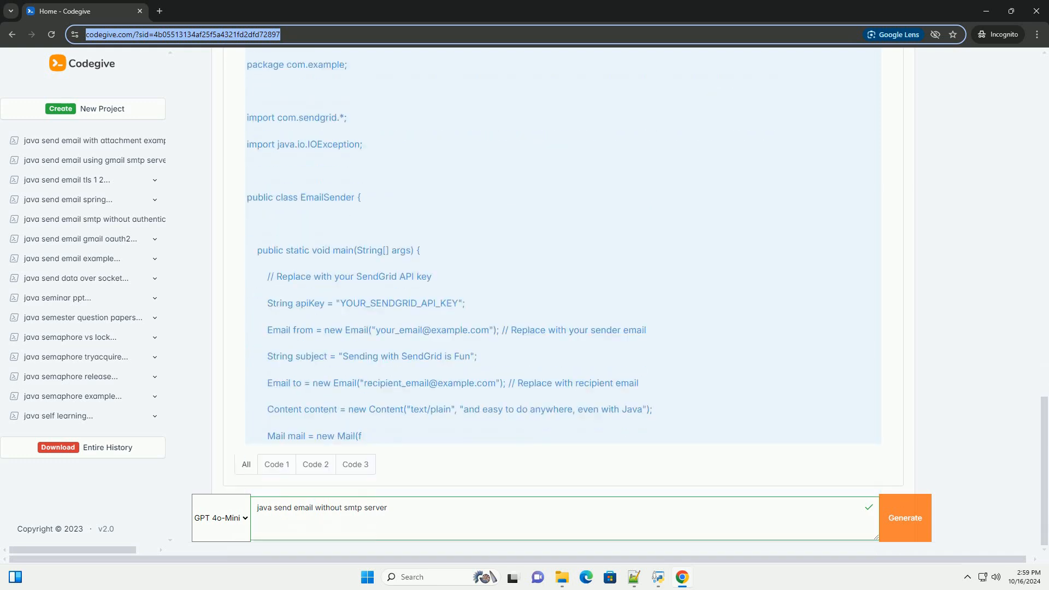
{"action": "scroll", "scroll_direction": "down", "scroll_amount": 3}
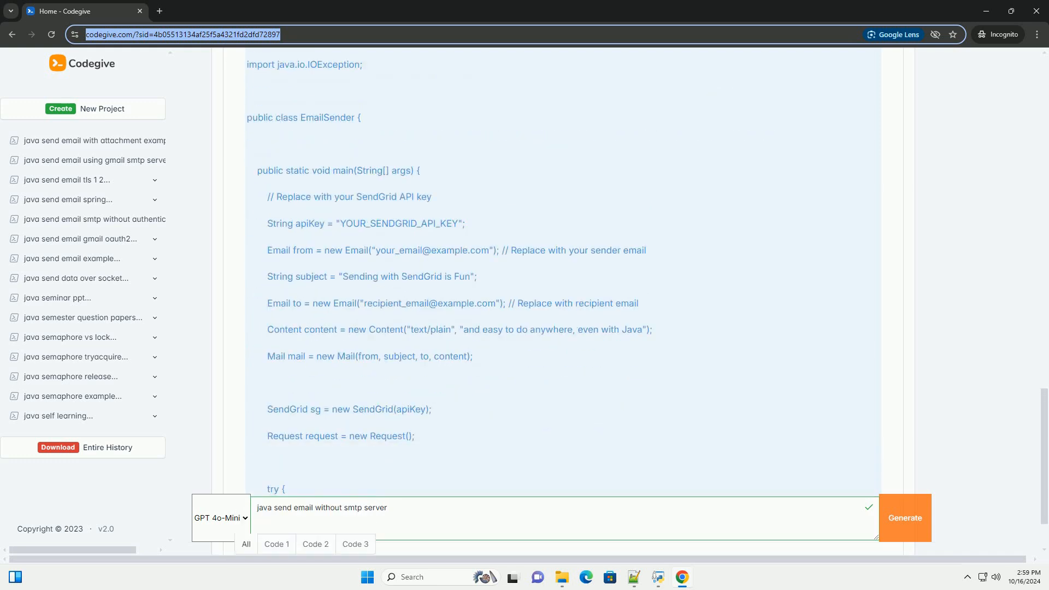
{"action": "scroll", "scroll_direction": "down", "scroll_amount": 3}
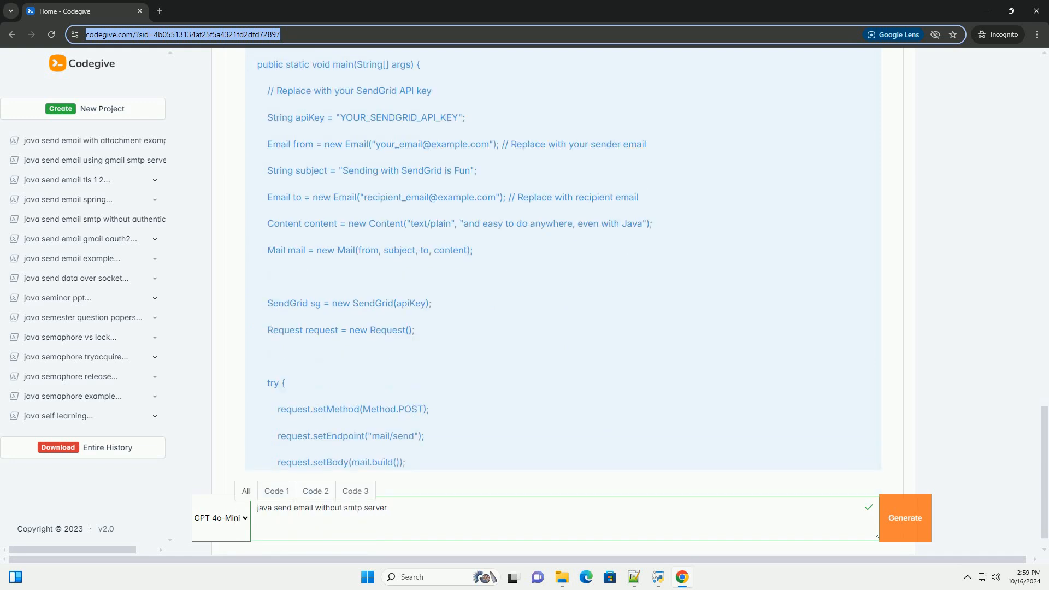
{"action": "scroll", "scroll_direction": "down", "scroll_amount": 3}
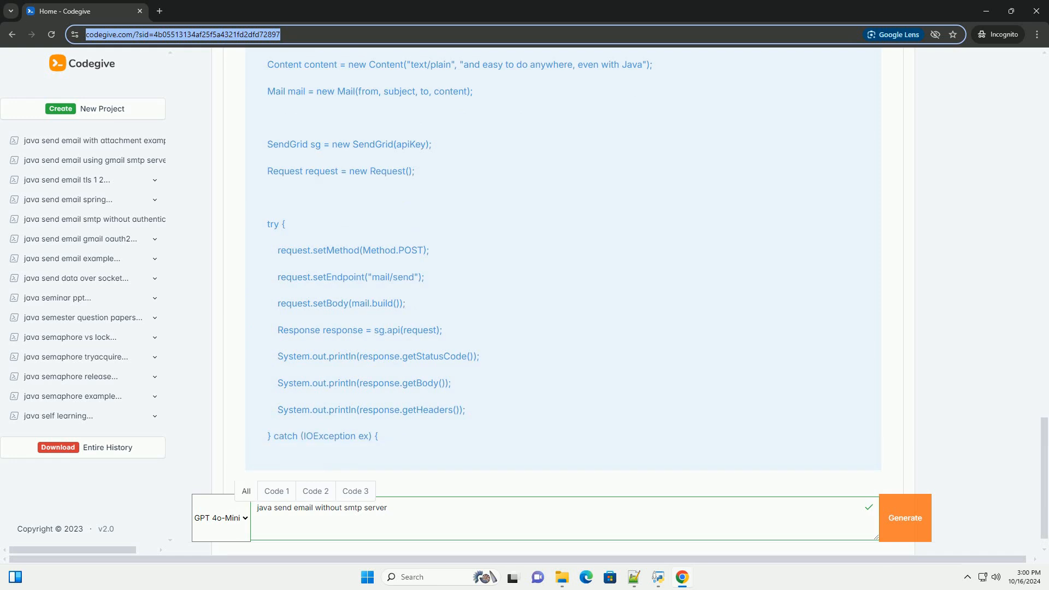
{"action": "scroll", "scroll_direction": "down", "scroll_amount": 3}
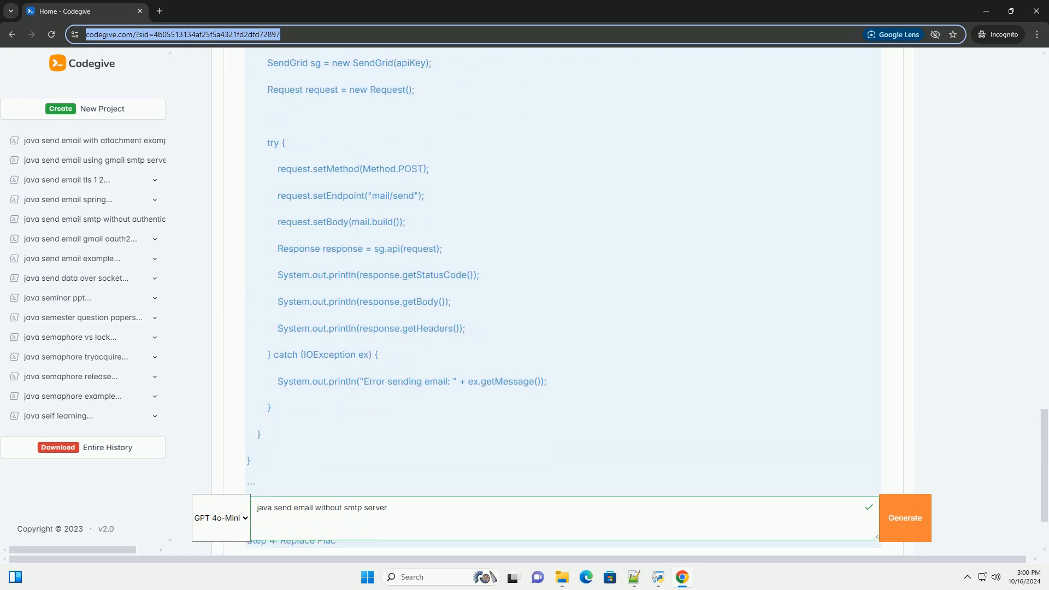
{"action": "scroll", "scroll_direction": "down", "scroll_amount": 3}
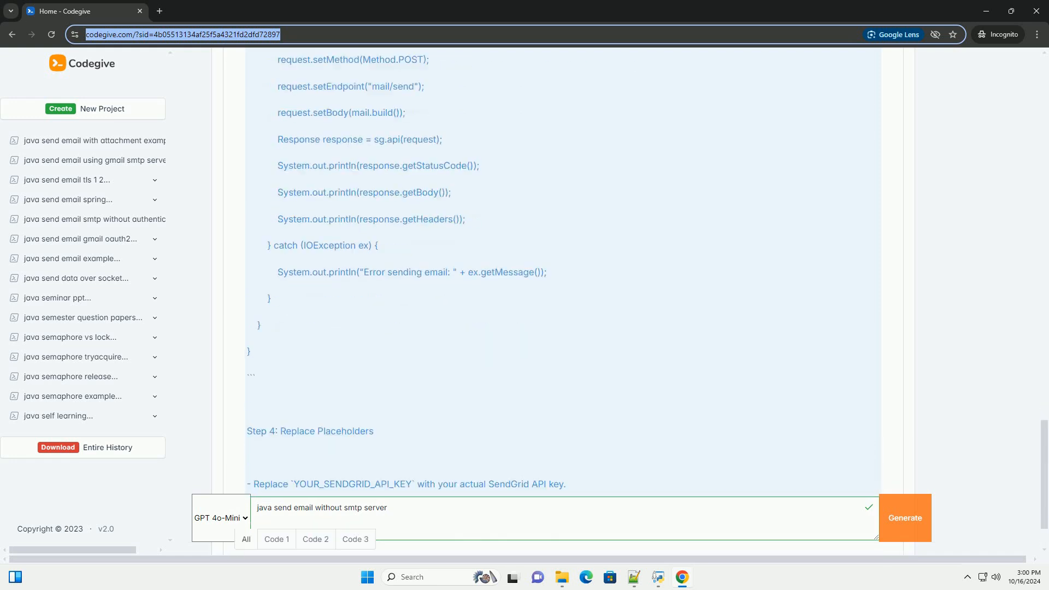
{"action": "scroll", "scroll_direction": "down", "scroll_amount": 3}
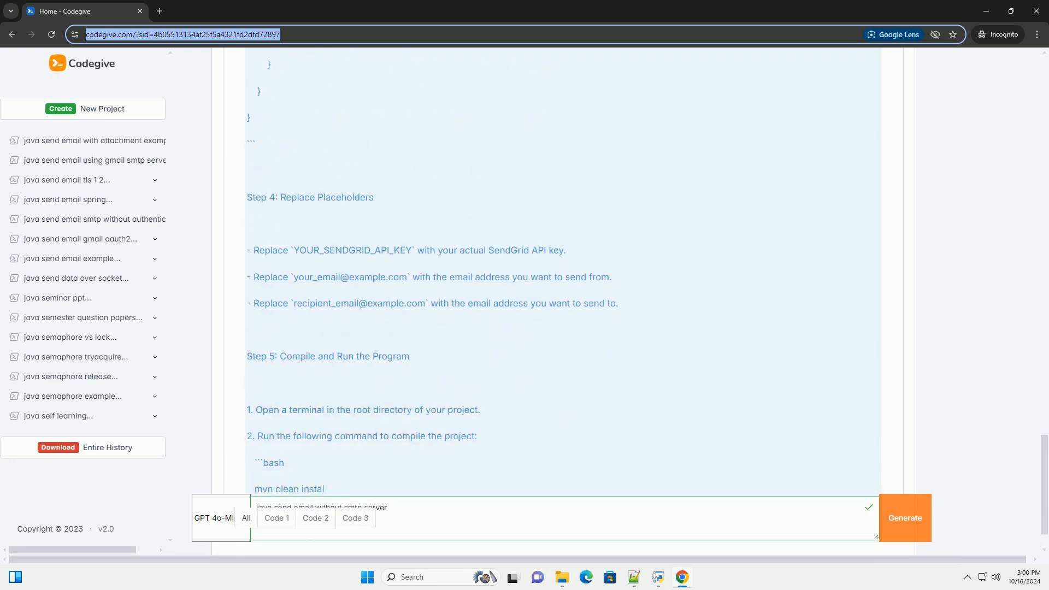
{"action": "scroll", "scroll_direction": "down", "scroll_amount": 3}
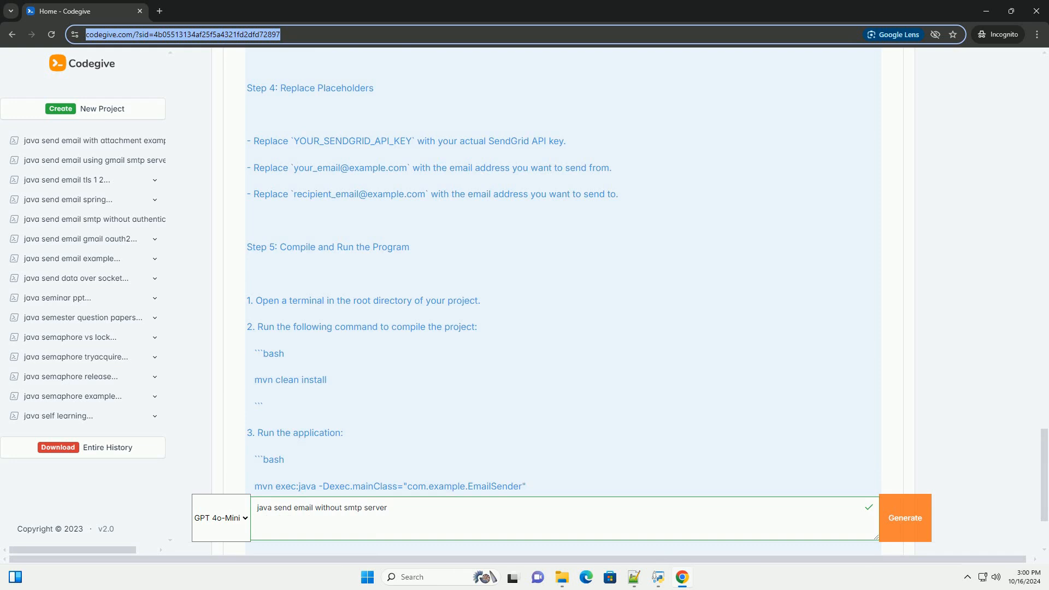
{"action": "scroll", "scroll_direction": "down", "scroll_amount": 3}
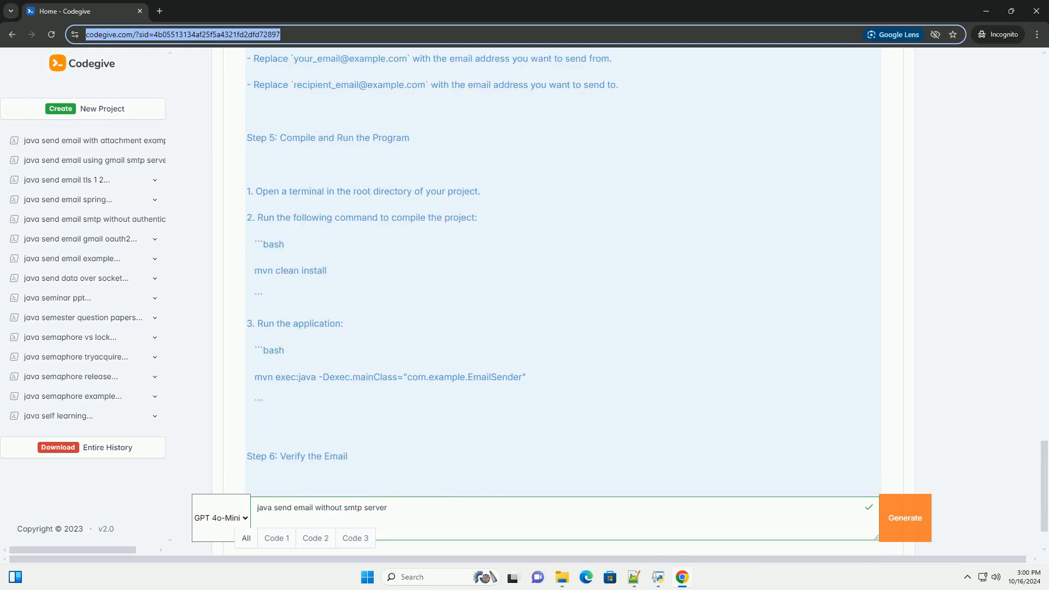
{"action": "scroll", "scroll_direction": "down", "scroll_amount": 3}
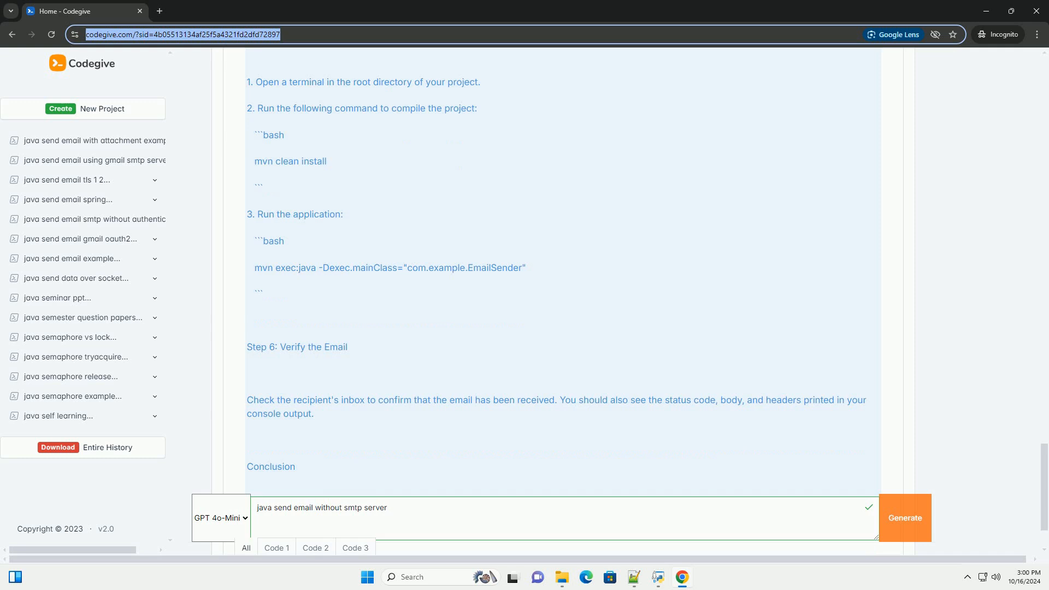